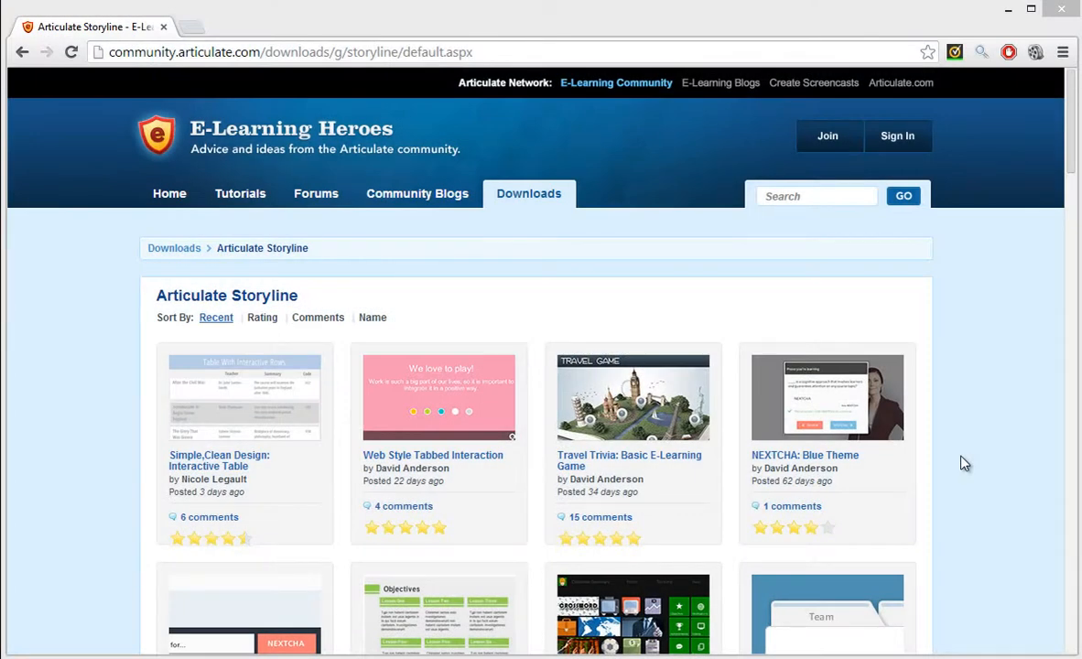
mouse_move(904, 456)
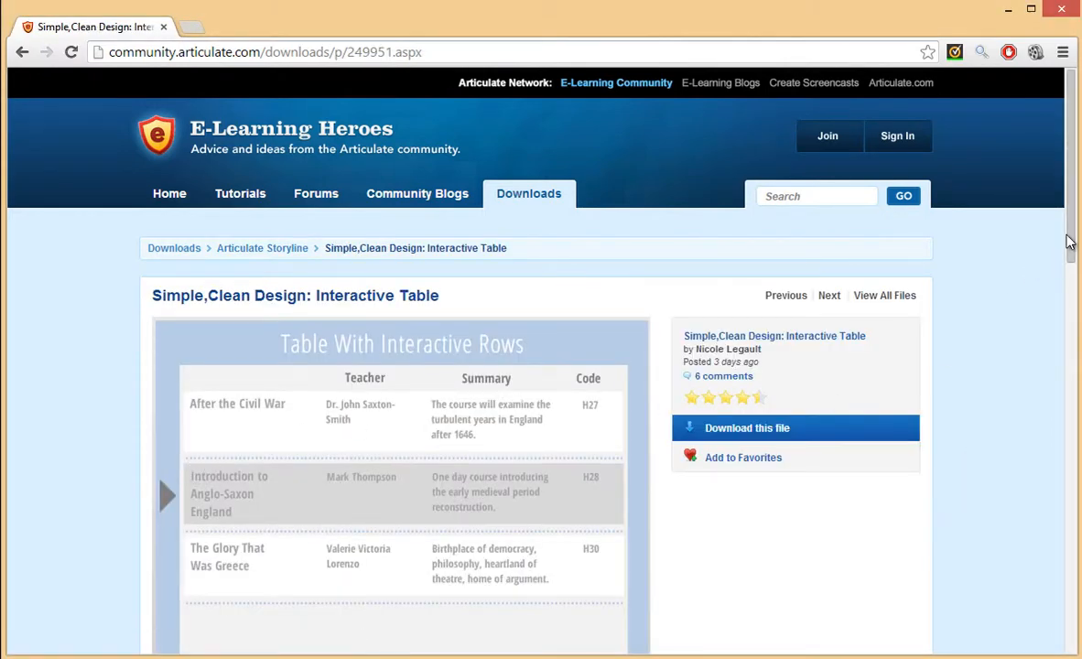
Scroll down the Interactive Table download page to its description and comments
scroll(down, 3)
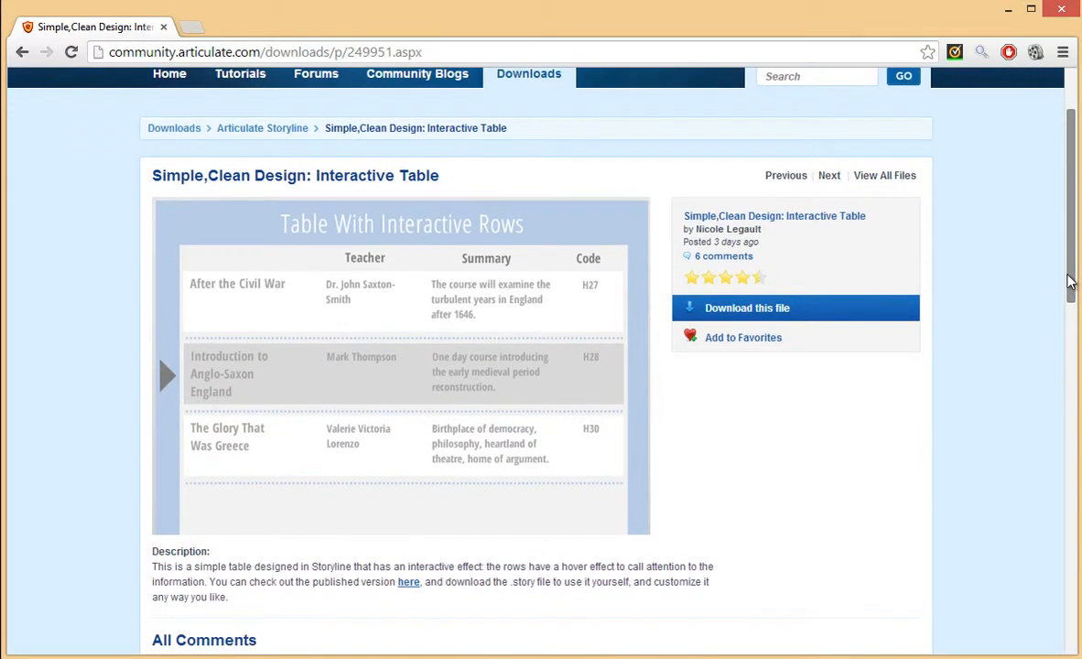
scroll(down, 3)
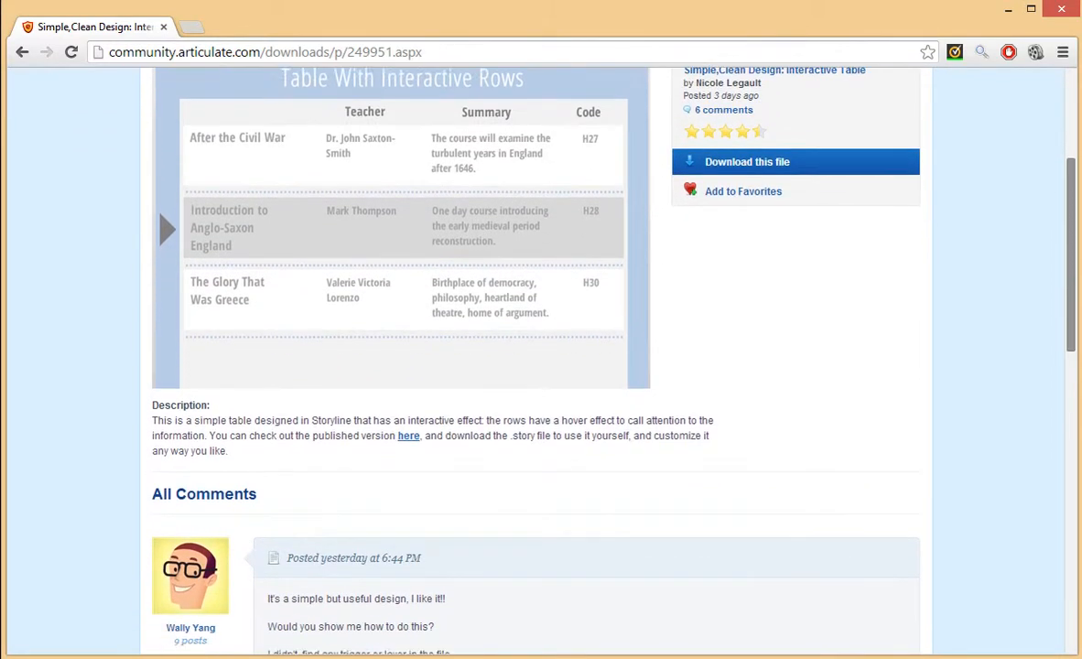
scroll(down, 3)
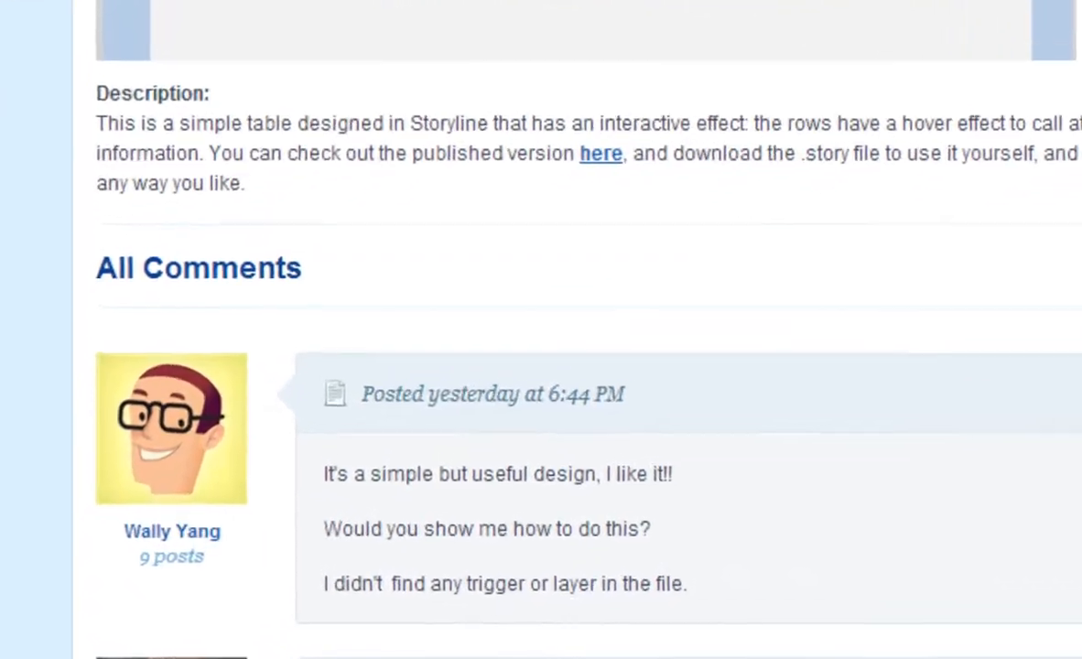
scroll(down, 3)
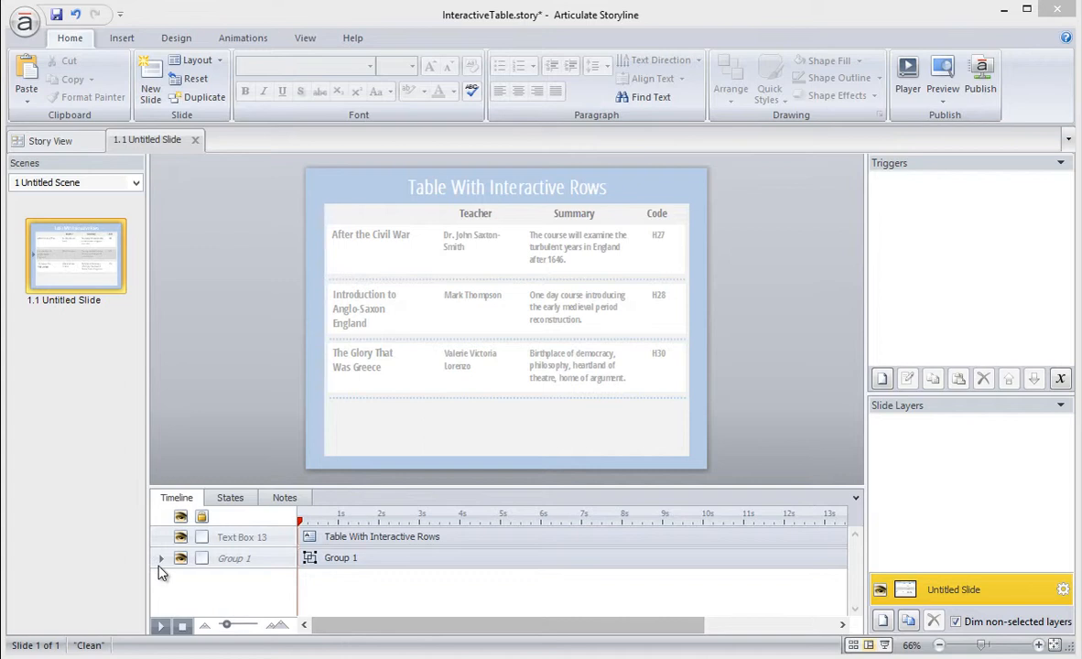
Expand Group 2 in the Timeline and select Rectangle 4 behind The Glory That Was Greece
click(162, 556)
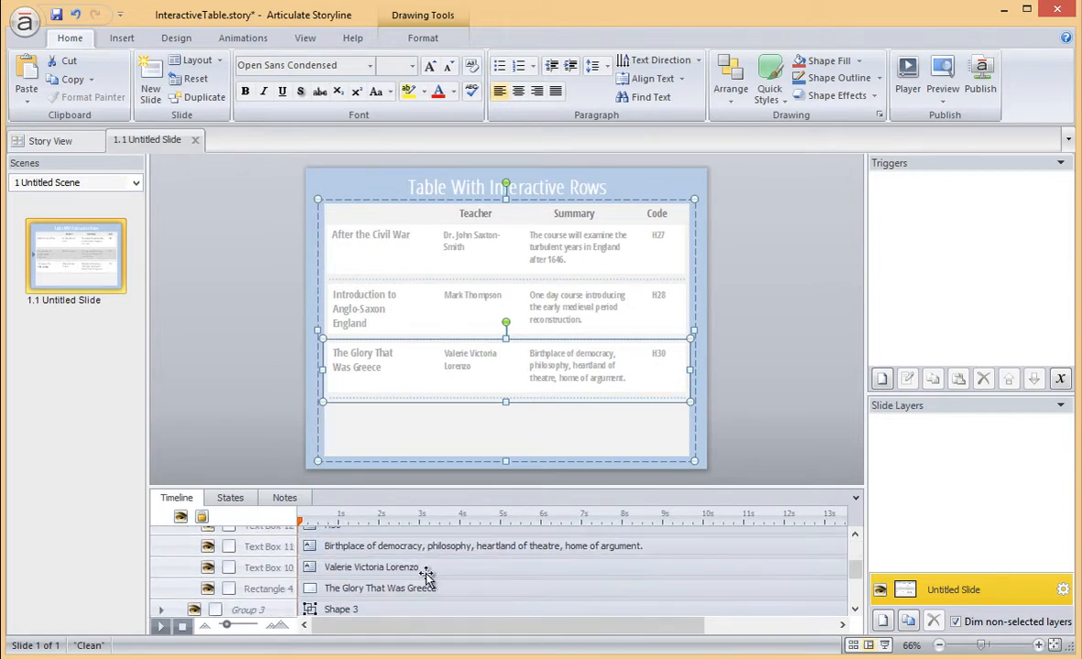
scroll(down, 3)
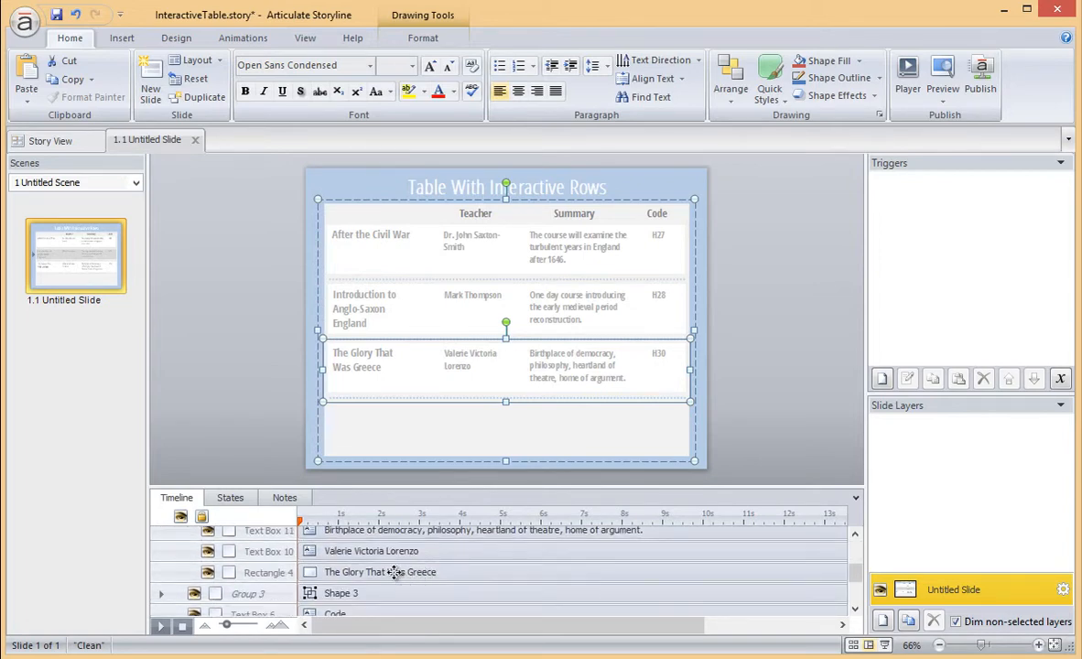
click(231, 498)
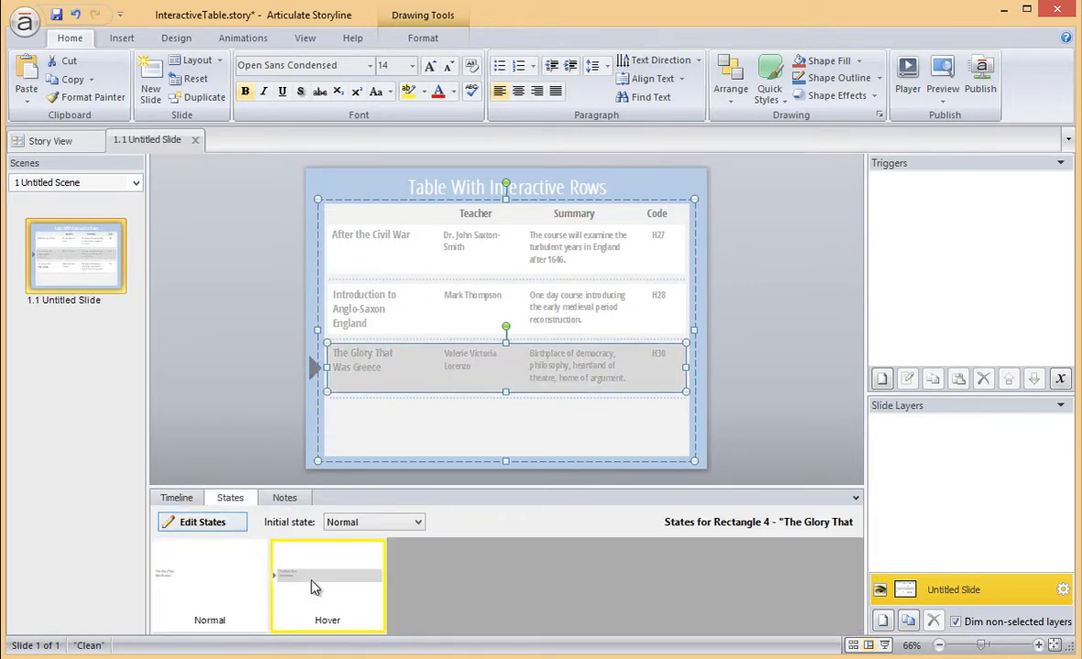
click(176, 498)
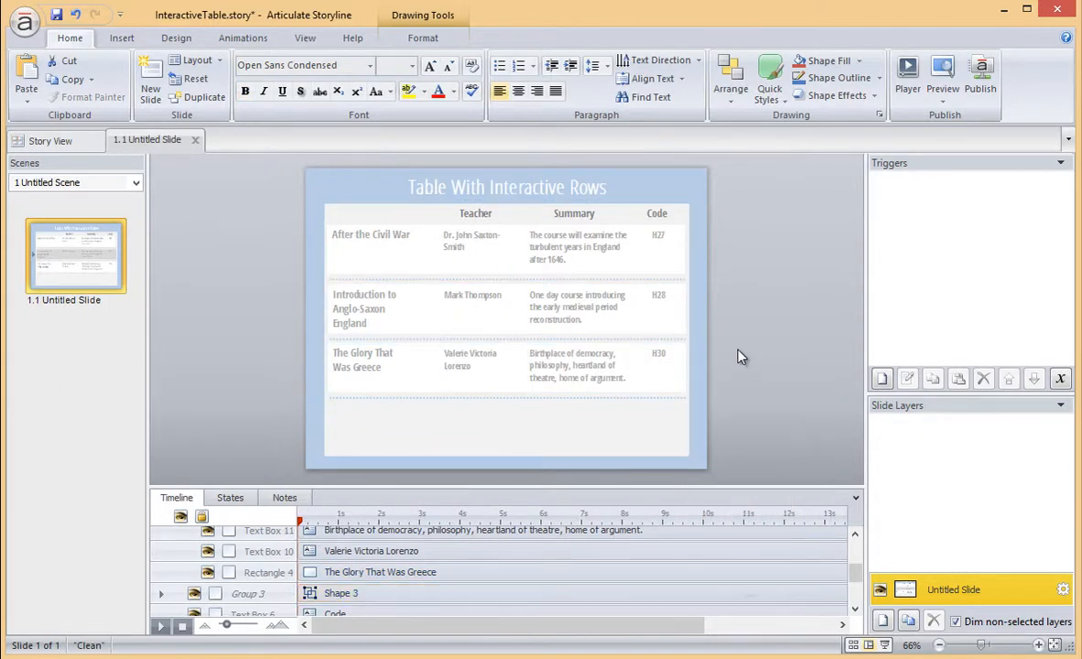
Copy the Anglo-Saxon England row group and paste it as a fourth row below the third
click(503, 312)
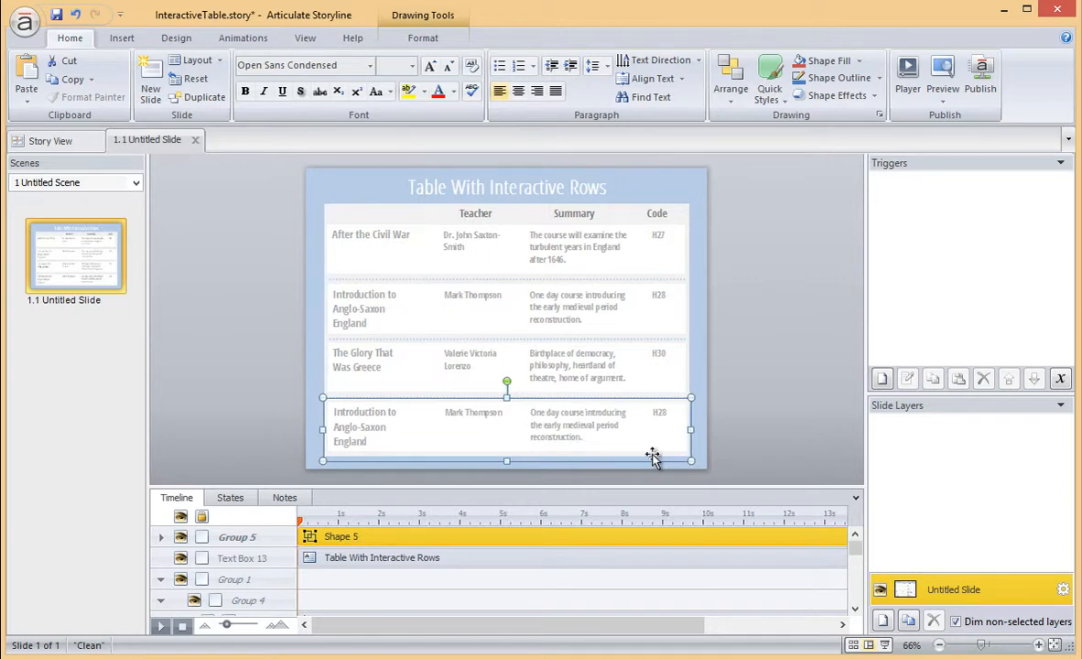
click(755, 403)
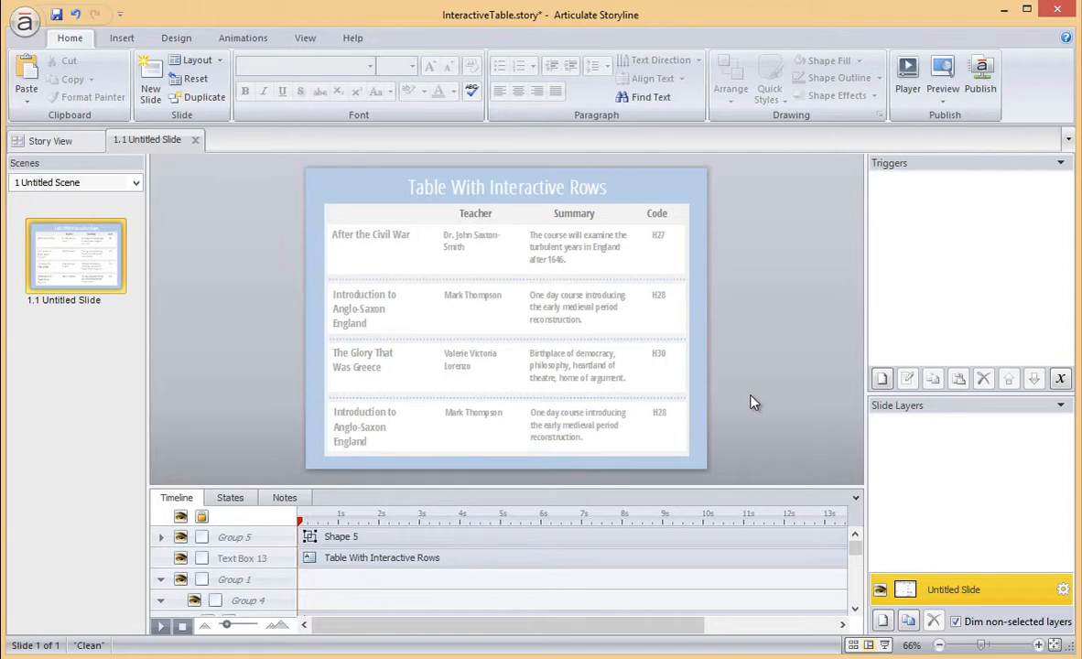
mouse_move(772, 412)
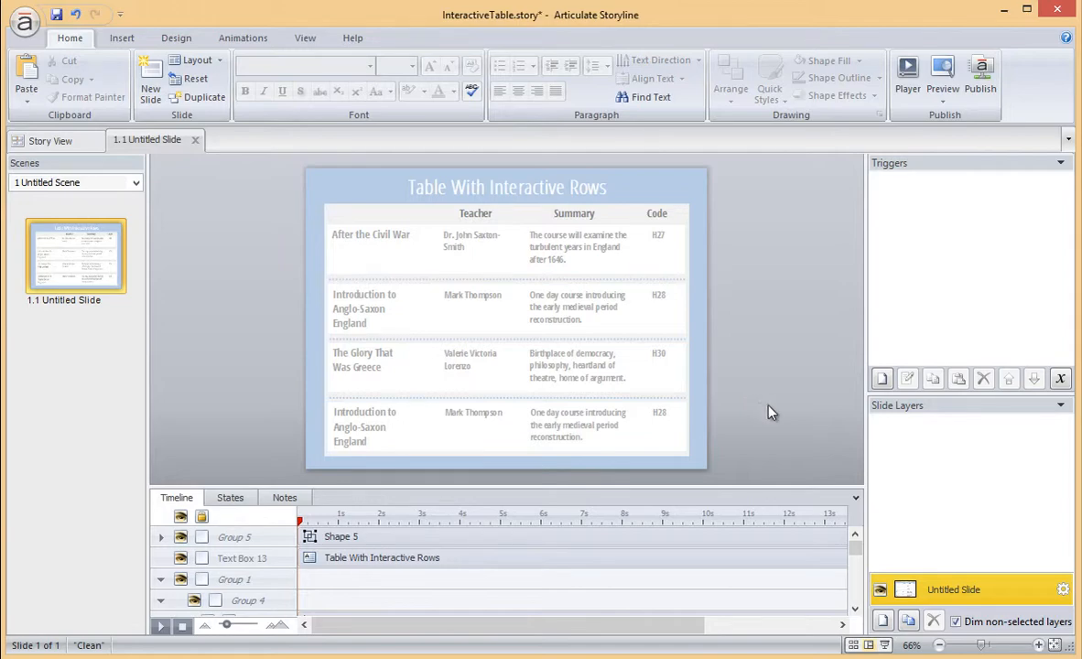